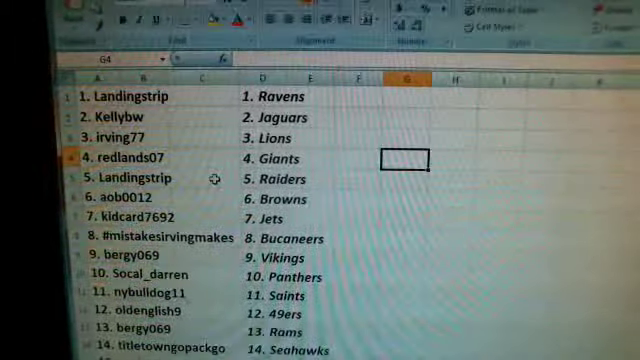
scroll(down, 3)
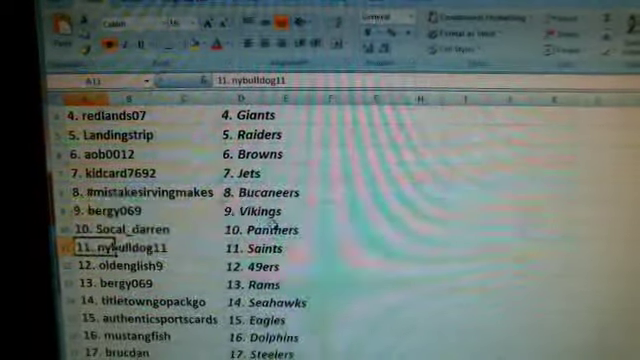
scroll(down, 3)
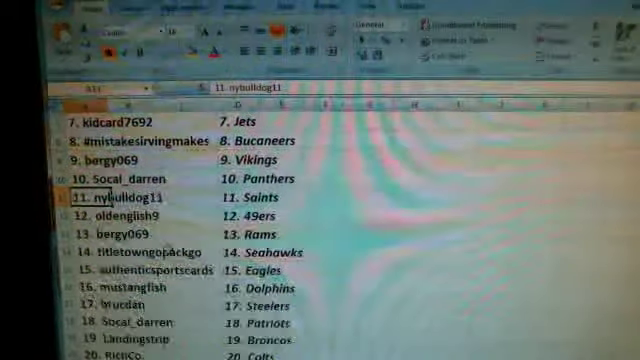
scroll(down, 3)
text(16. wa)
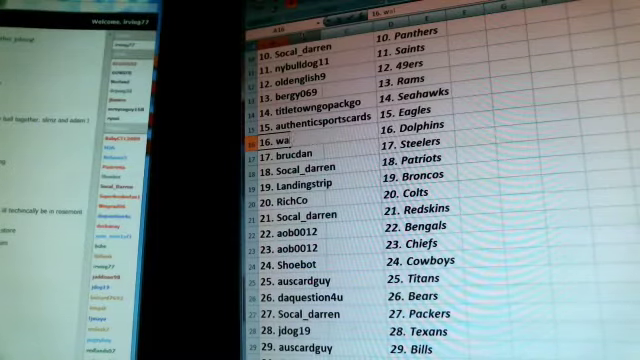
text(lleyealx)
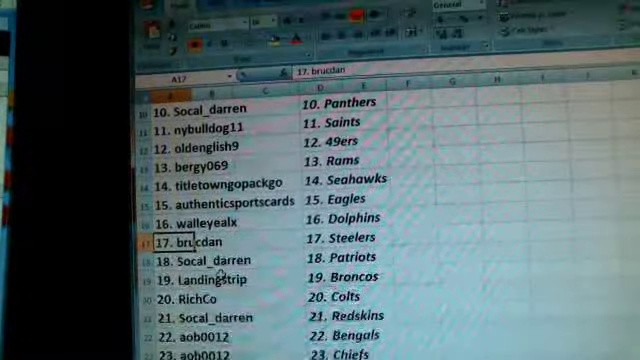
scroll(down, 3)
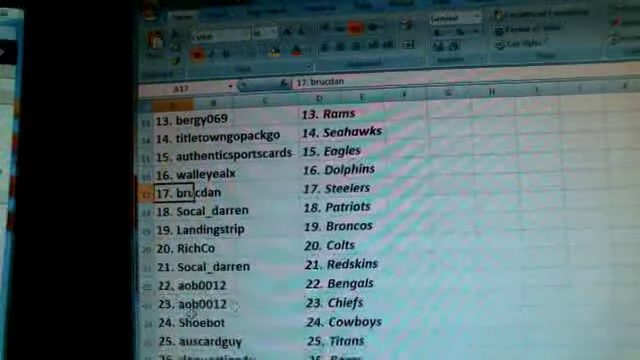
scroll(down, 3)
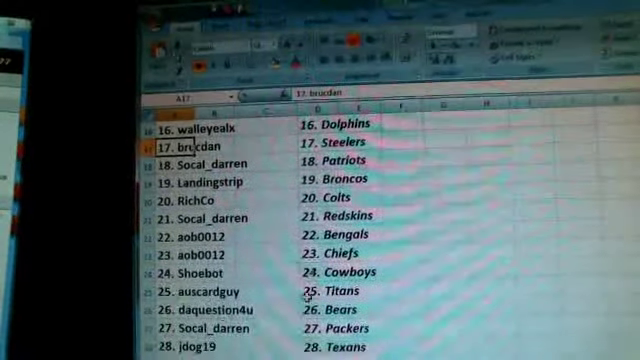
scroll(down, 3)
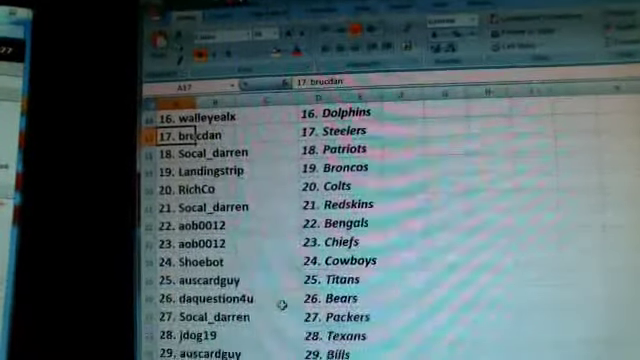
scroll(down, 3)
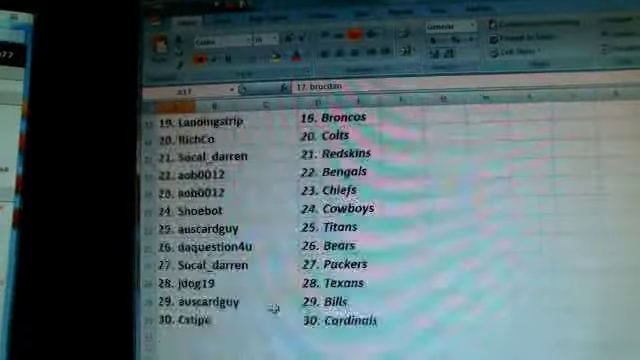